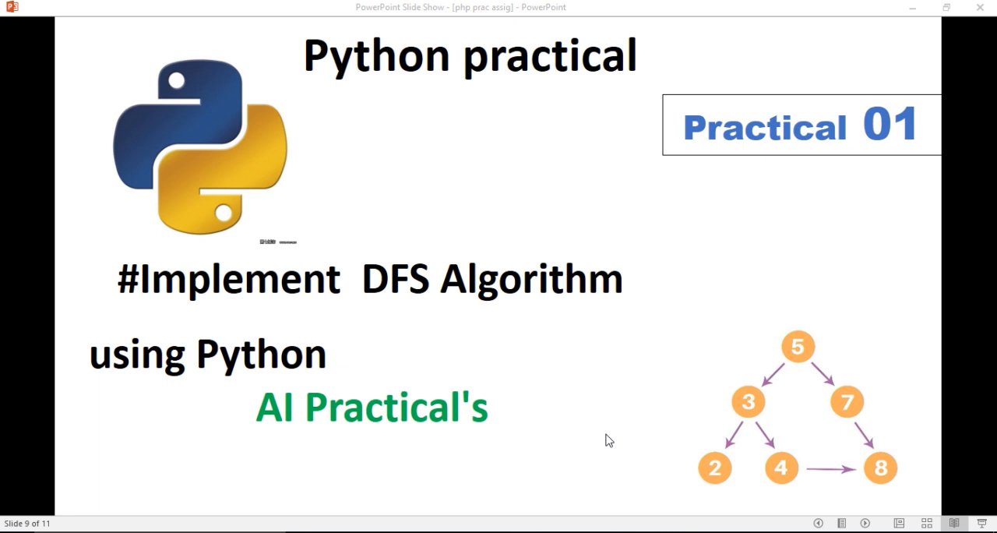
{"action": "mouse_move", "coordinate": [863, 305]}
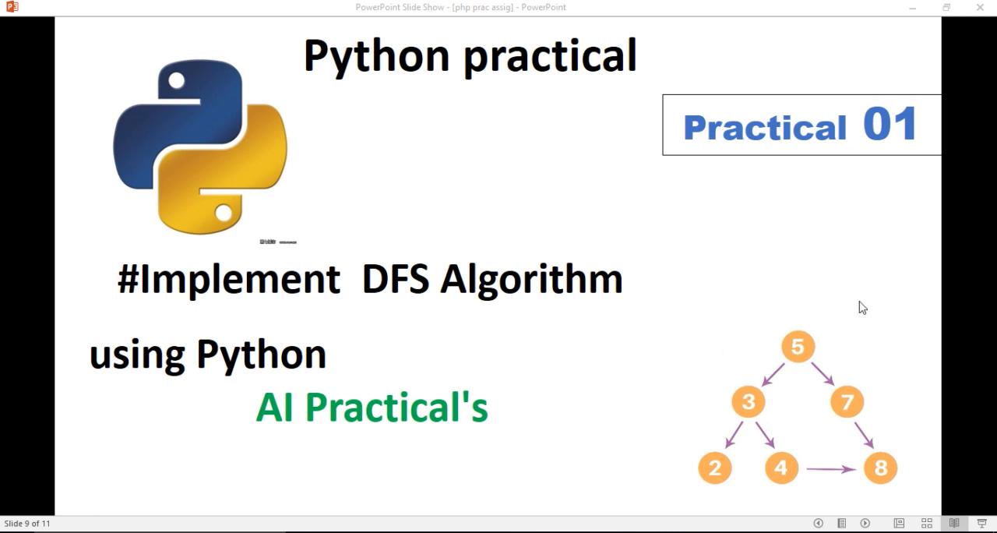
{"action": "mouse_move", "coordinate": [776, 399]}
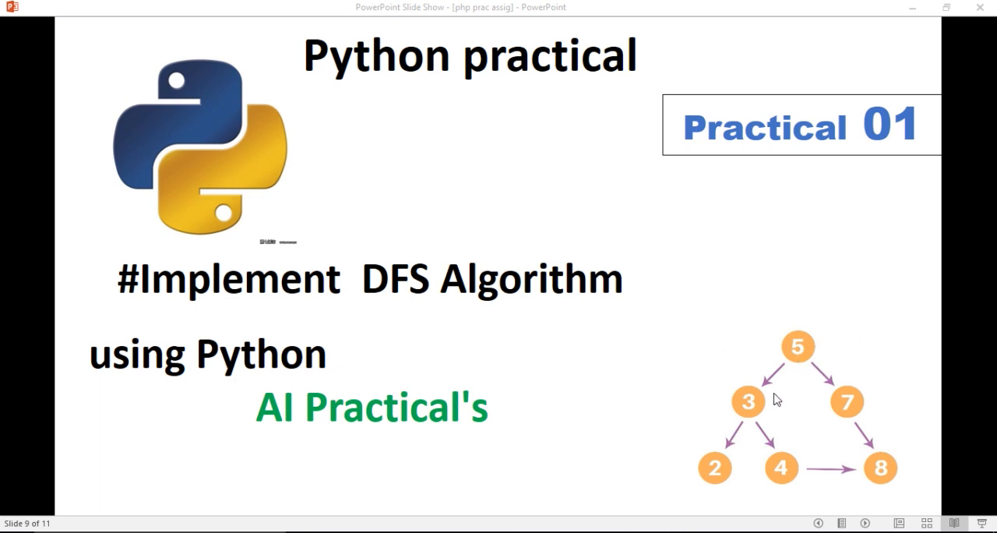
{"action": "mouse_move", "coordinate": [791, 415]}
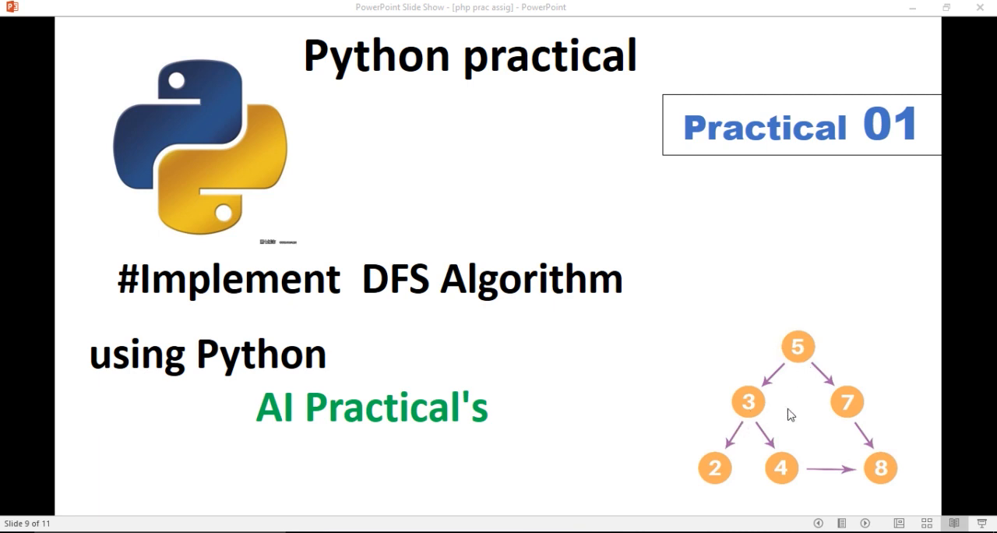
{"action": "mouse_move", "coordinate": [749, 421]}
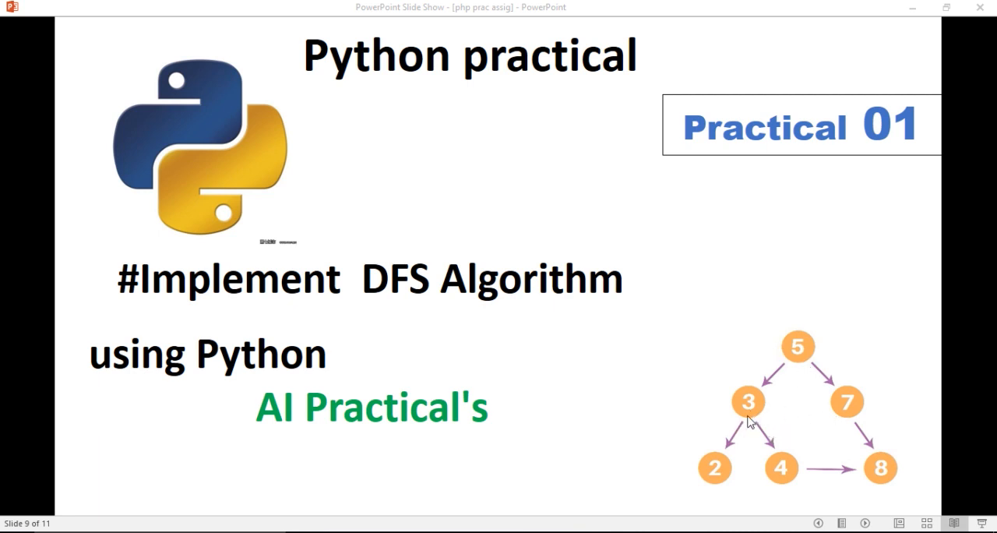
{"action": "mouse_move", "coordinate": [782, 482]}
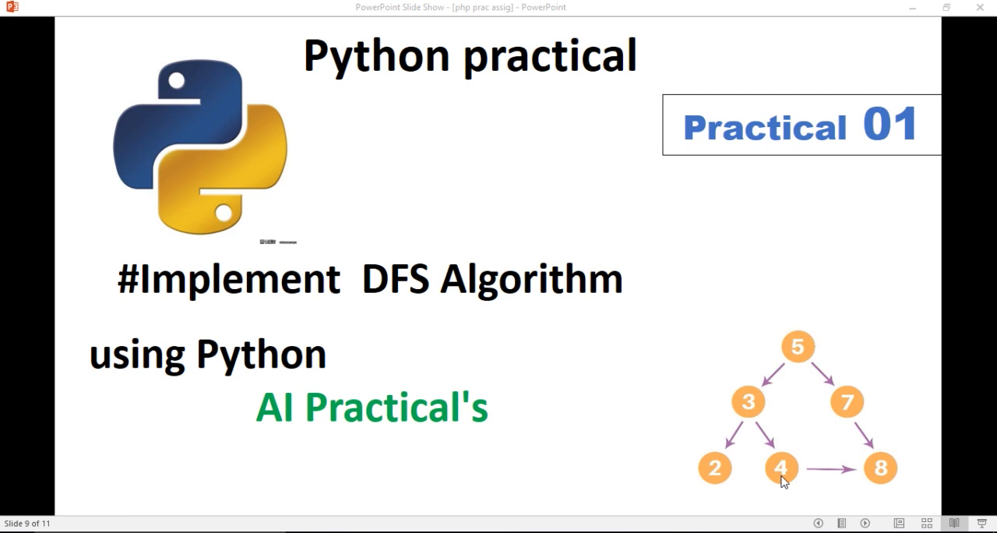
{"action": "mouse_move", "coordinate": [882, 483]}
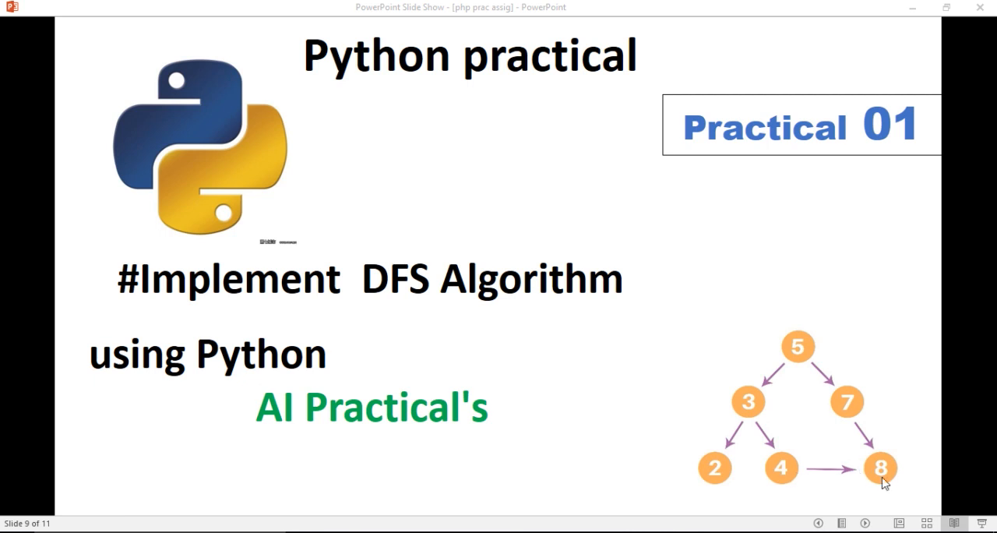
{"action": "mouse_move", "coordinate": [796, 458]}
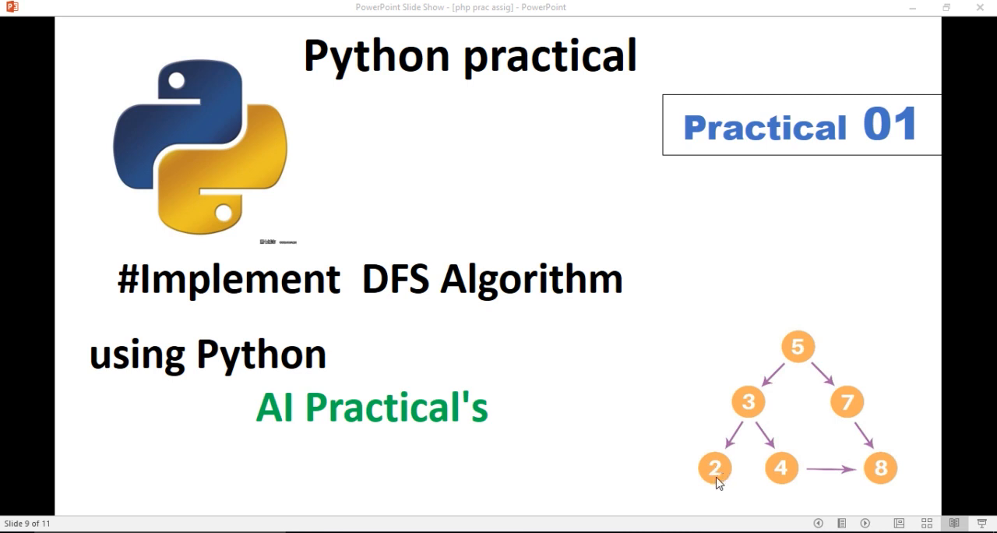
{"action": "mouse_move", "coordinate": [714, 499]}
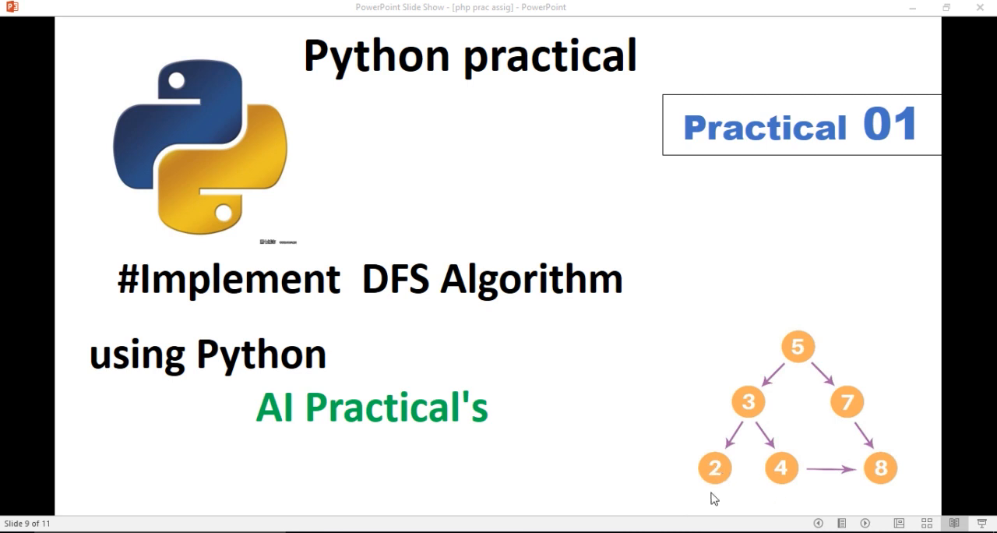
{"action": "mouse_move", "coordinate": [567, 499]}
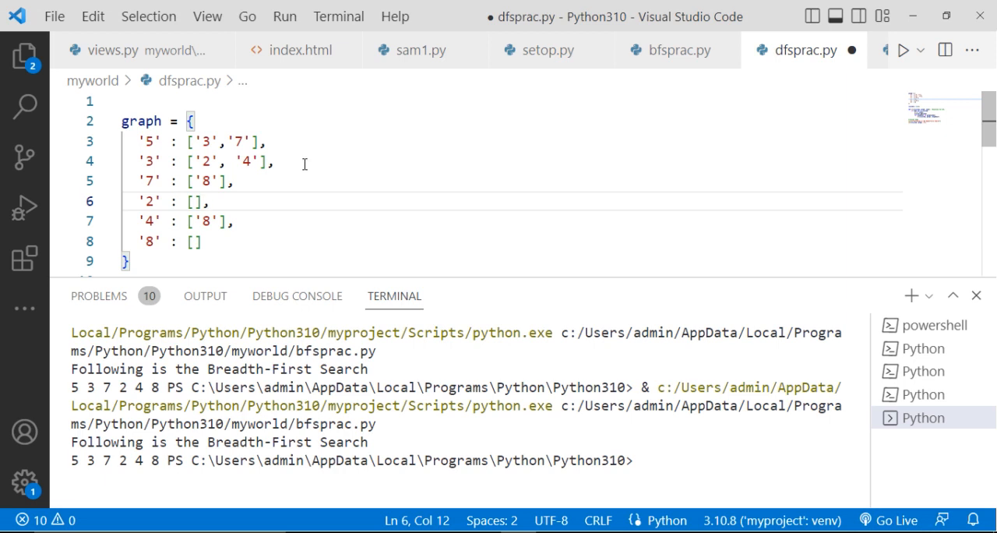
{"action": "mouse_move", "coordinate": [199, 138]}
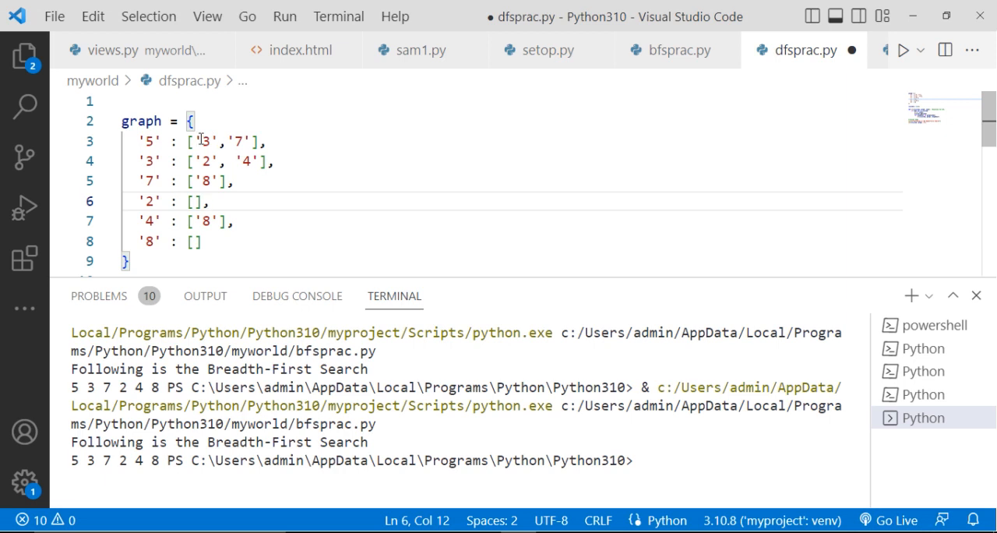
{"action": "mouse_move", "coordinate": [246, 184]}
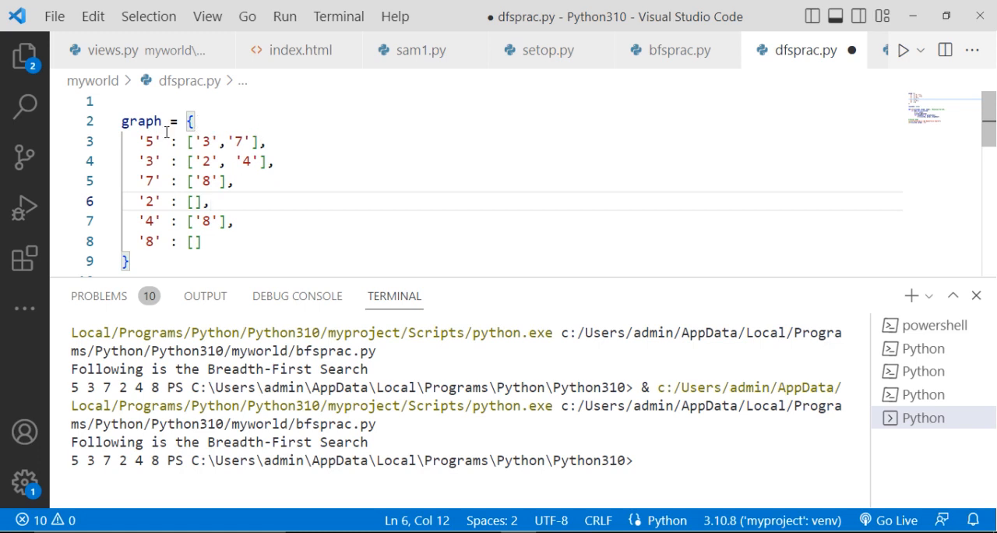
{"action": "mouse_move", "coordinate": [202, 155]}
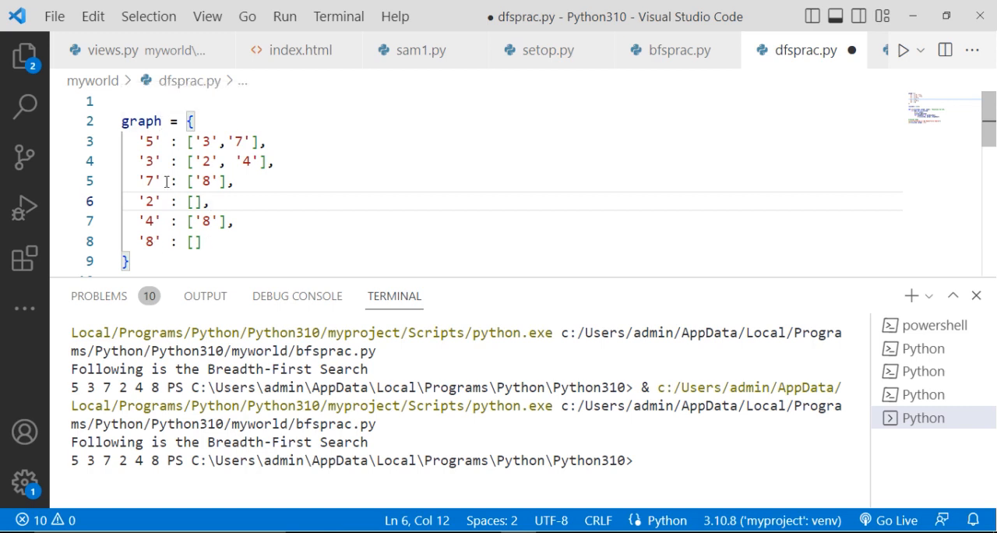
{"action": "mouse_move", "coordinate": [171, 212]}
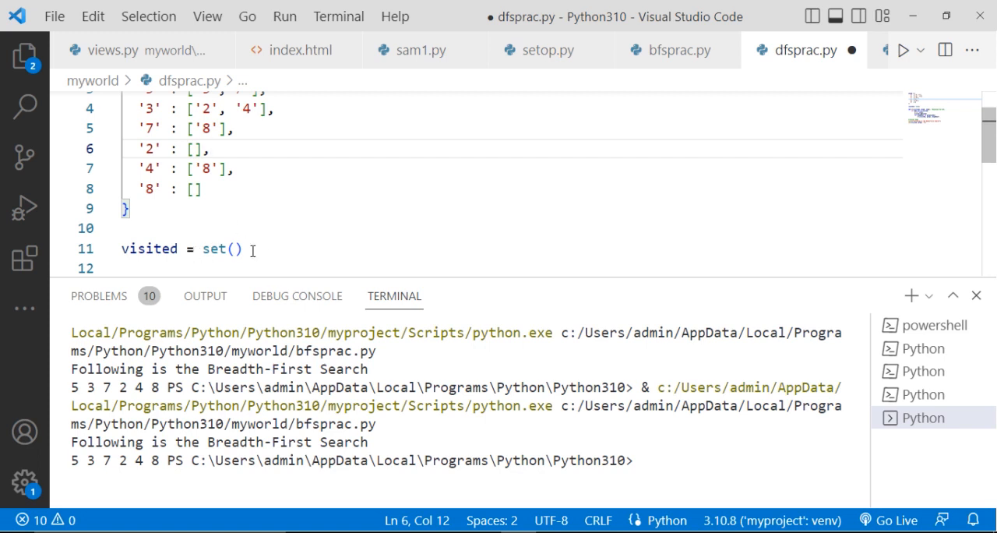
{"action": "mouse_move", "coordinate": [271, 248]}
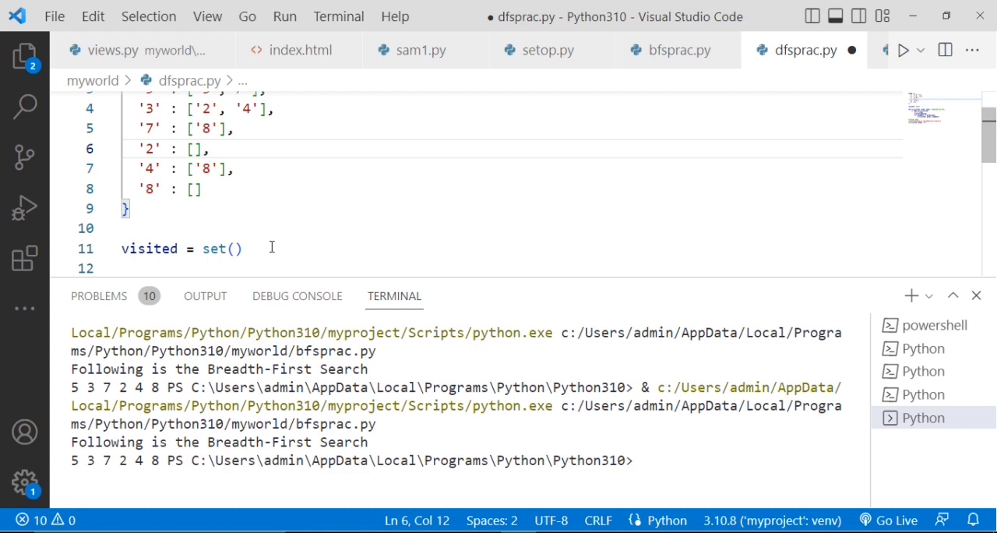
- Scroll down below the graph dictionary to make room for the visited set and dfs function
{"action": "scroll", "scroll_direction": "down", "scroll_amount": 3}
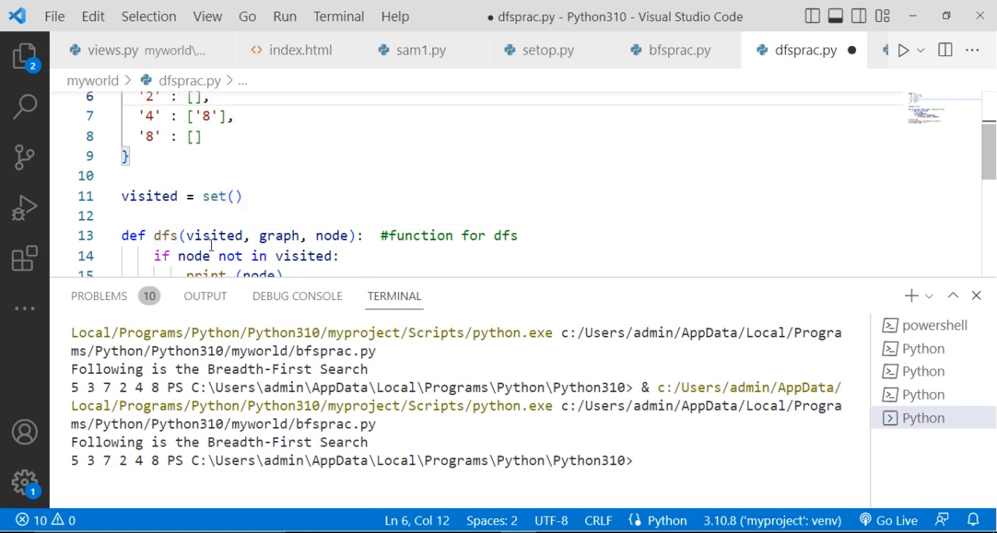
{"action": "mouse_move", "coordinate": [150, 196]}
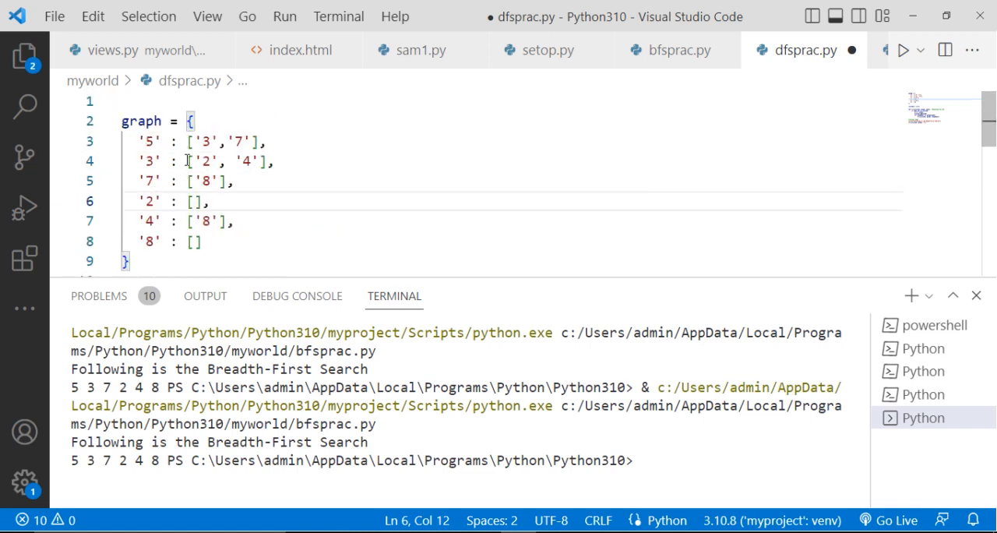
{"action": "scroll", "scroll_direction": "down", "scroll_amount": 3}
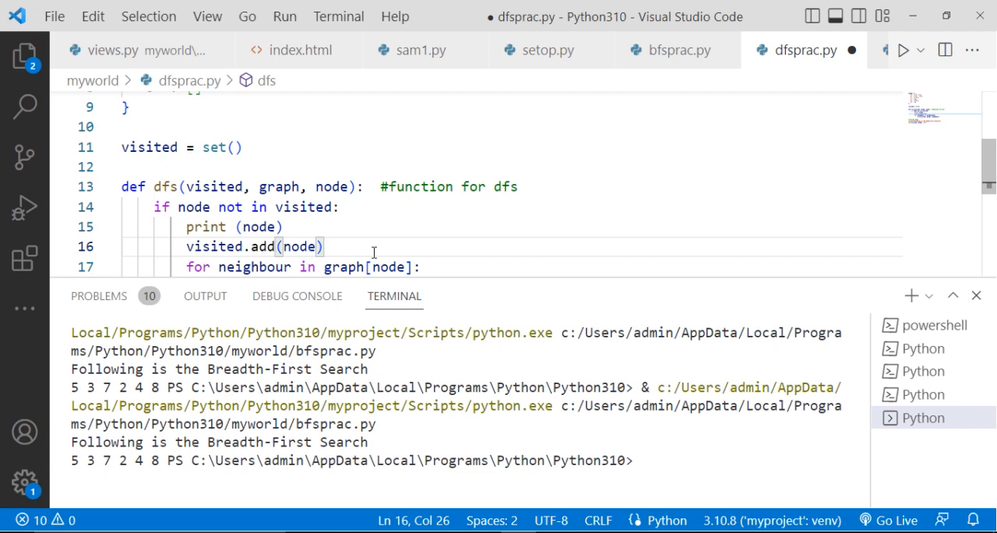
{"action": "mouse_move", "coordinate": [318, 263]}
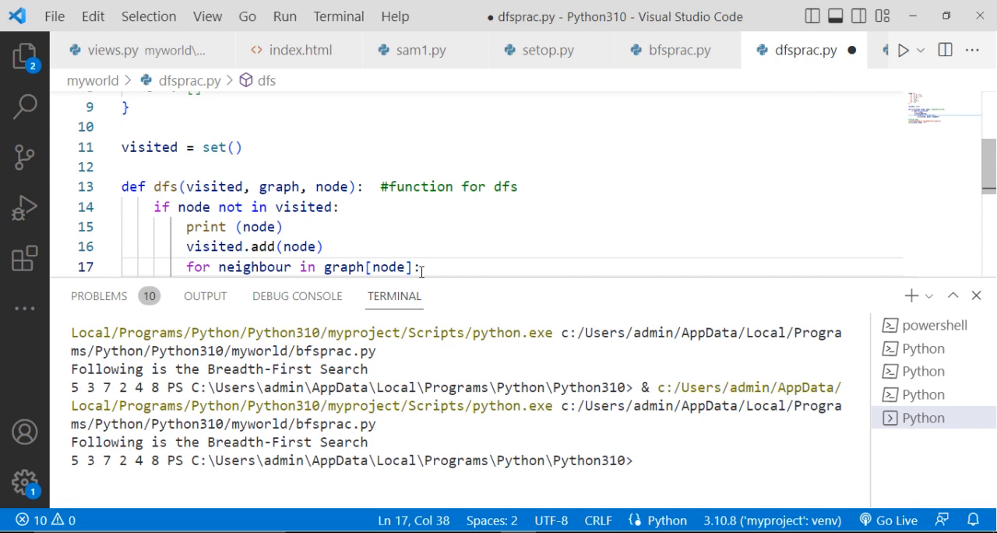
- Add the recursive call dfs(visited, graph, neighbour) inside the neighbour loop
{"action": "type", "text": "dfs(visited, graph, neighbour)"}
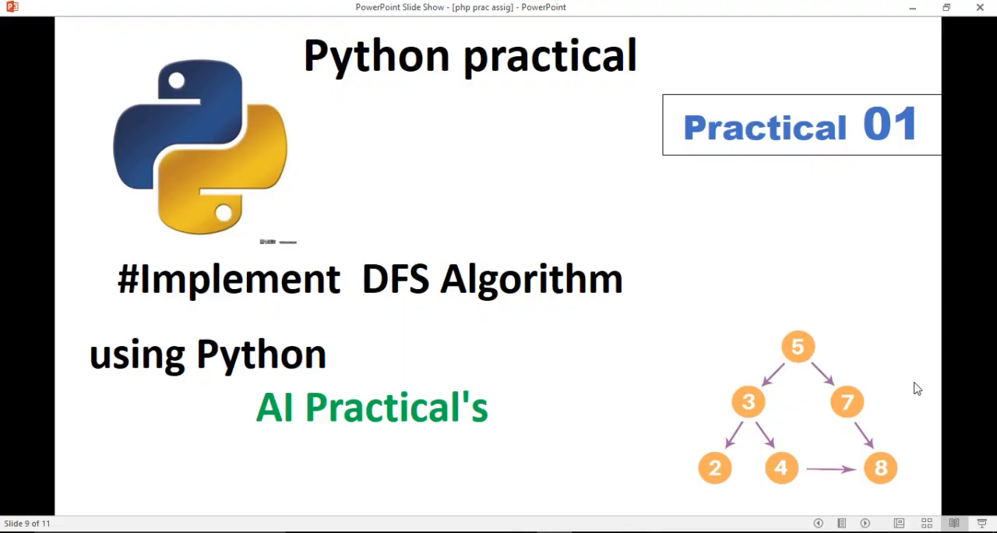
{"action": "mouse_move", "coordinate": [807, 358]}
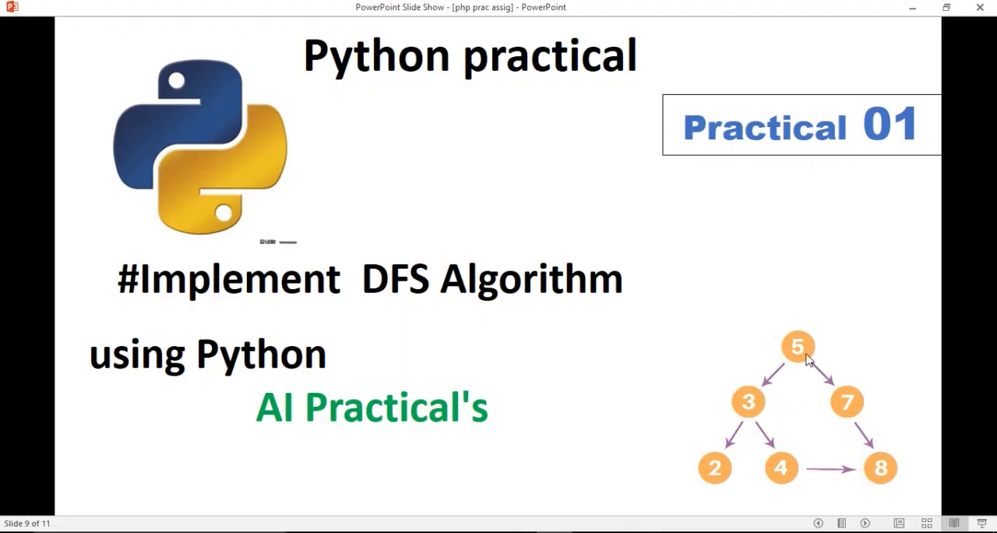
{"action": "mouse_move", "coordinate": [746, 402]}
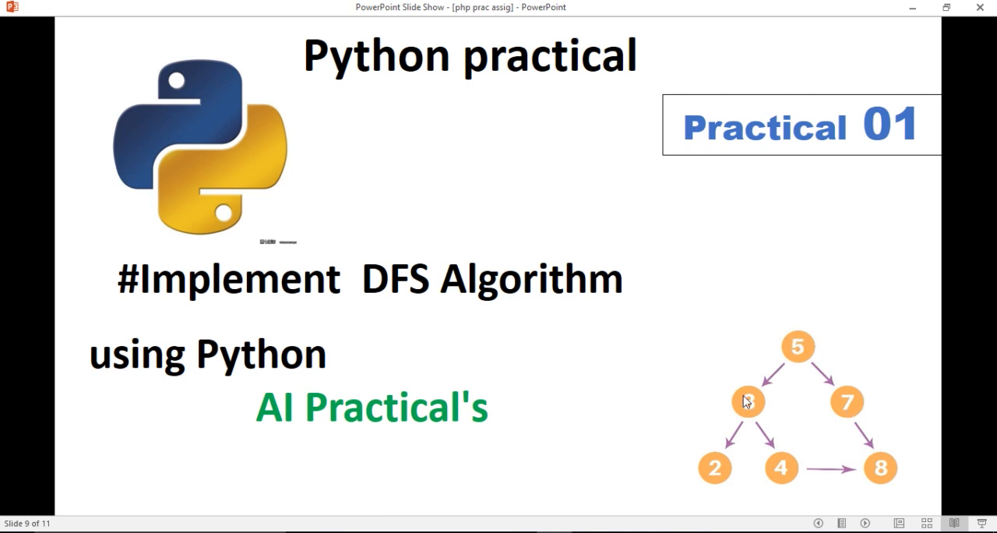
{"action": "mouse_move", "coordinate": [760, 415]}
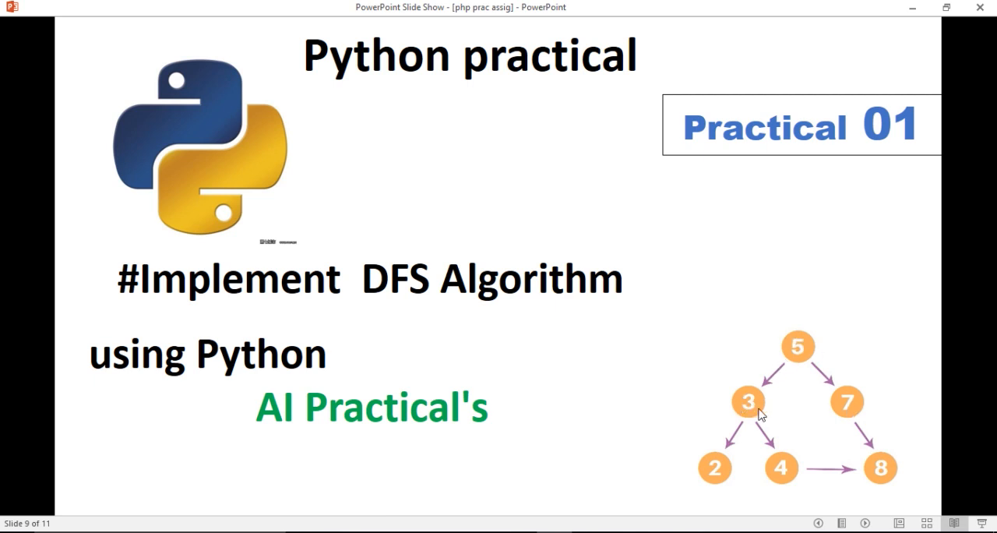
{"action": "mouse_move", "coordinate": [757, 411]}
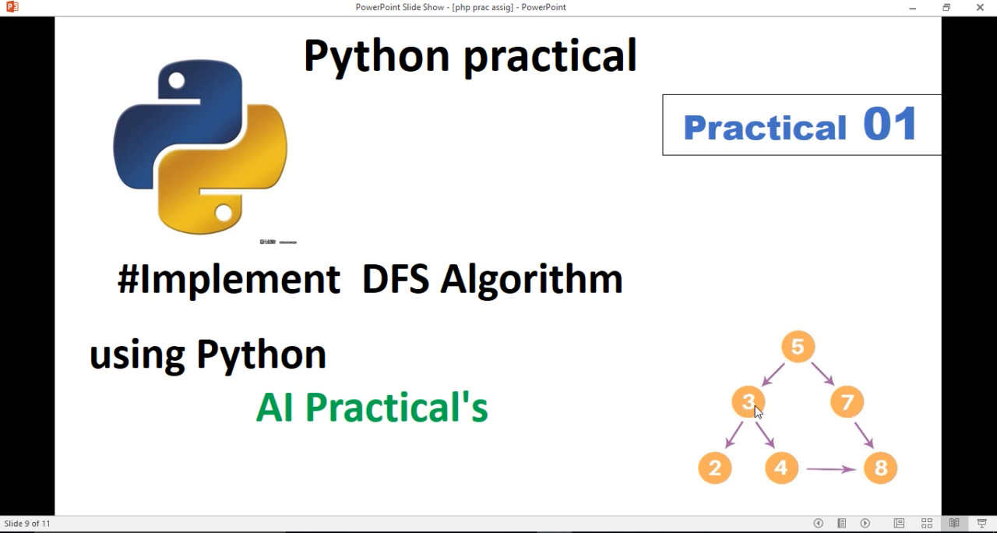
{"action": "mouse_move", "coordinate": [782, 446]}
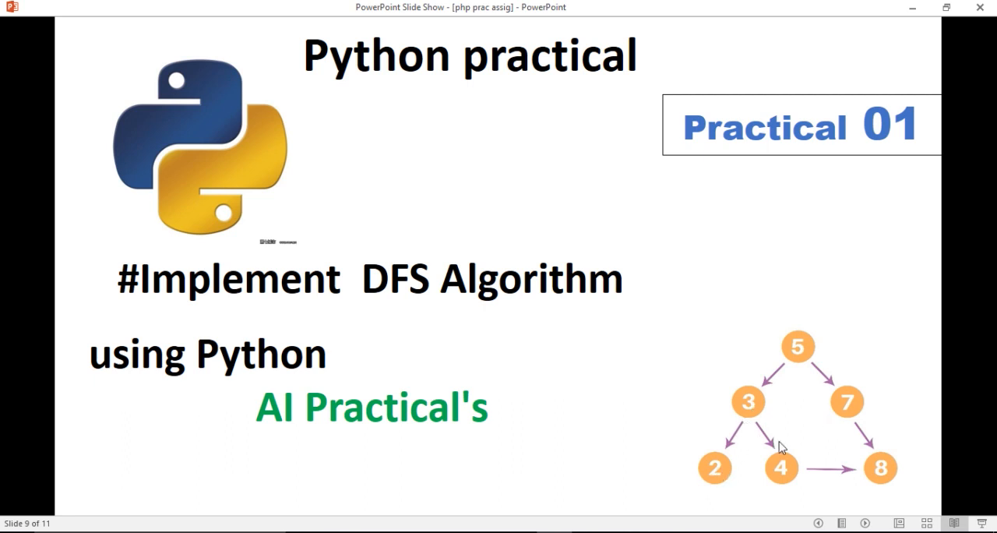
- Leave the DFS practical slide and return to dfsprac.py in VS Code
{"action": "key", "text": "alt+tab"}
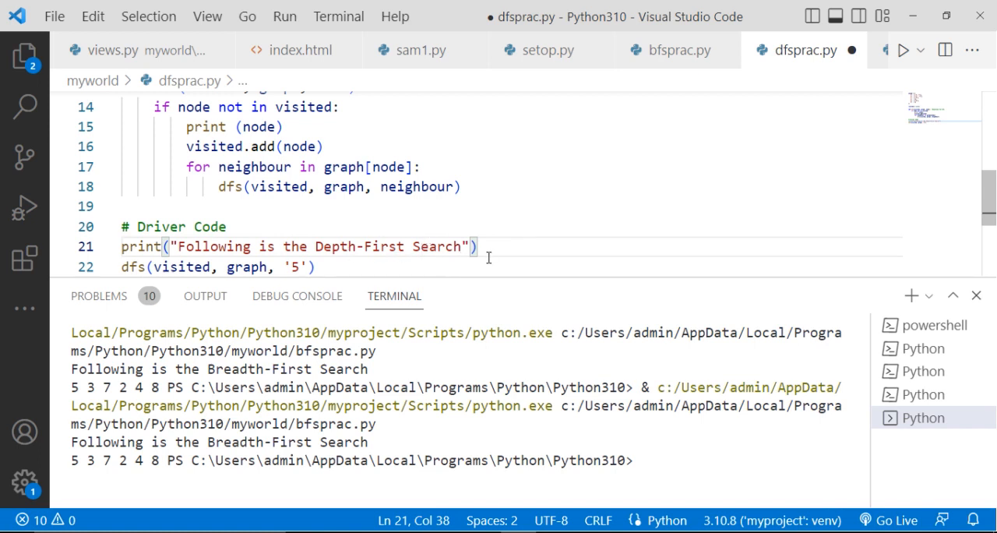
{"action": "mouse_move", "coordinate": [132, 266]}
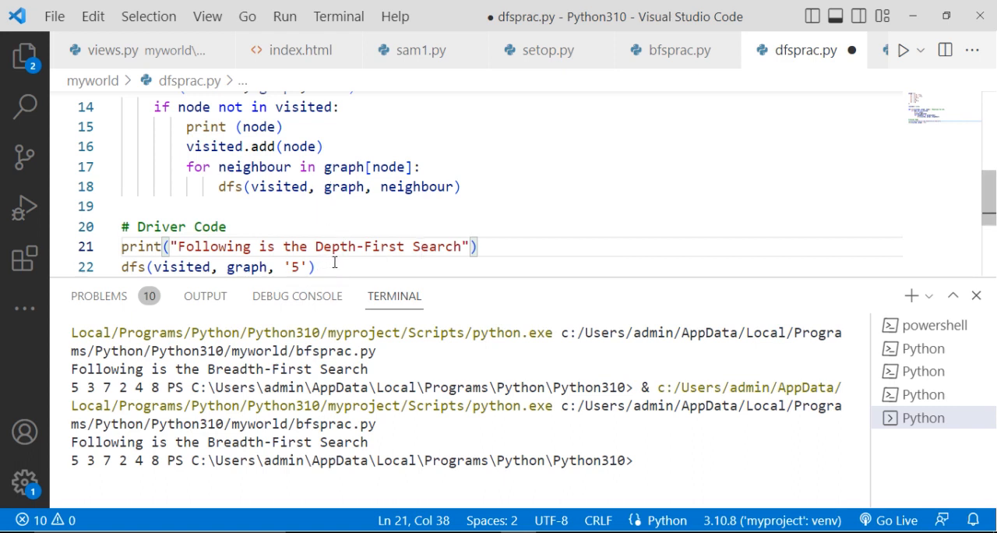
{"action": "mouse_move", "coordinate": [318, 287]}
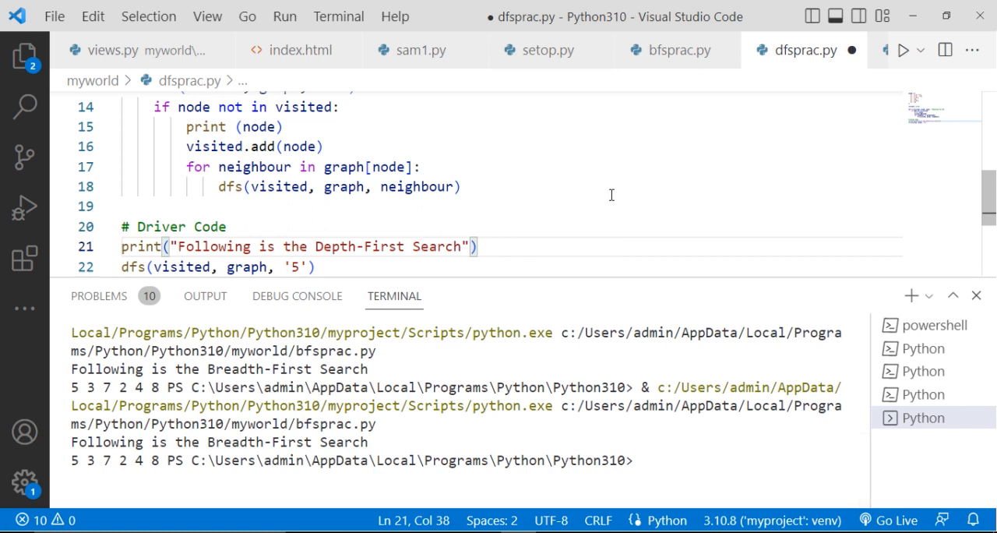
{"action": "mouse_move", "coordinate": [545, 195]}
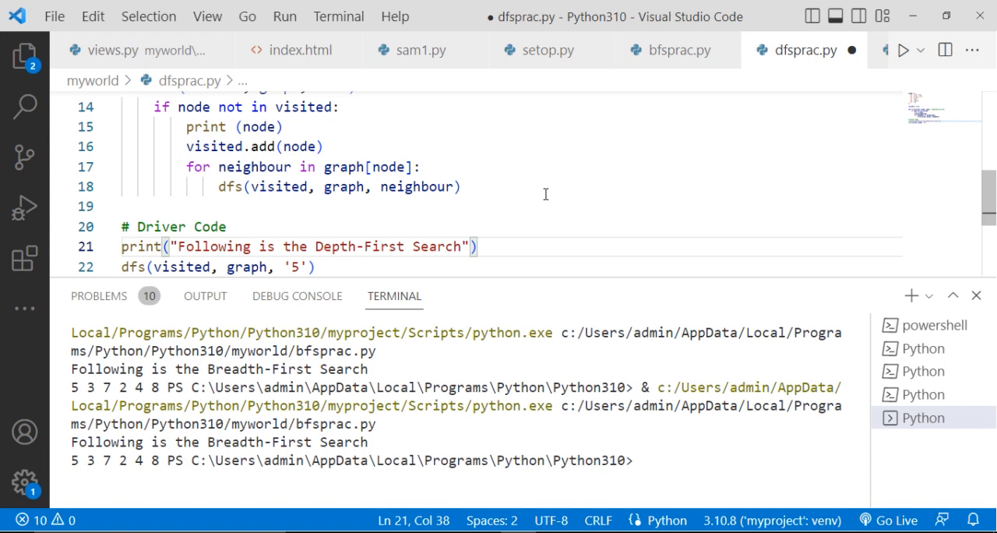
{"action": "mouse_move", "coordinate": [548, 194]}
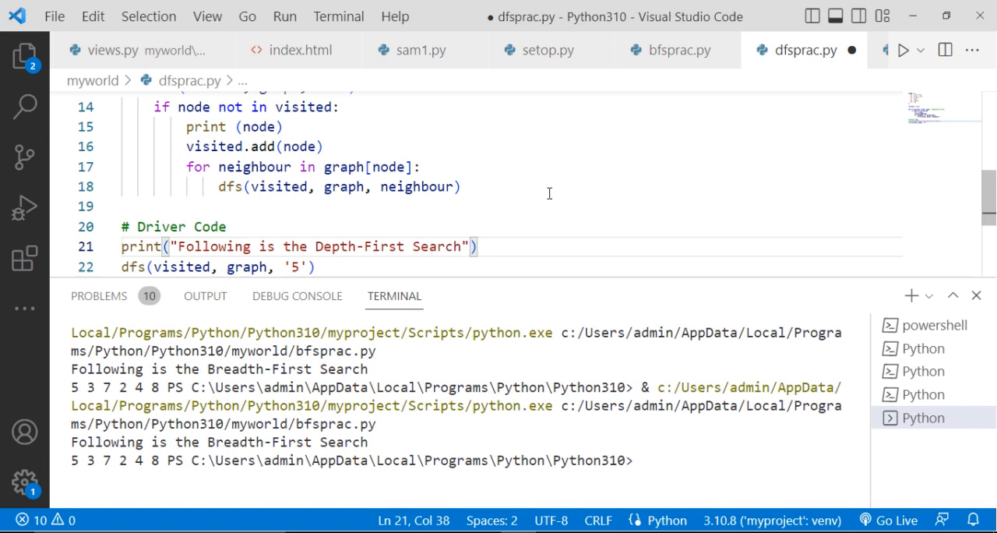
{"action": "mouse_move", "coordinate": [659, 150]}
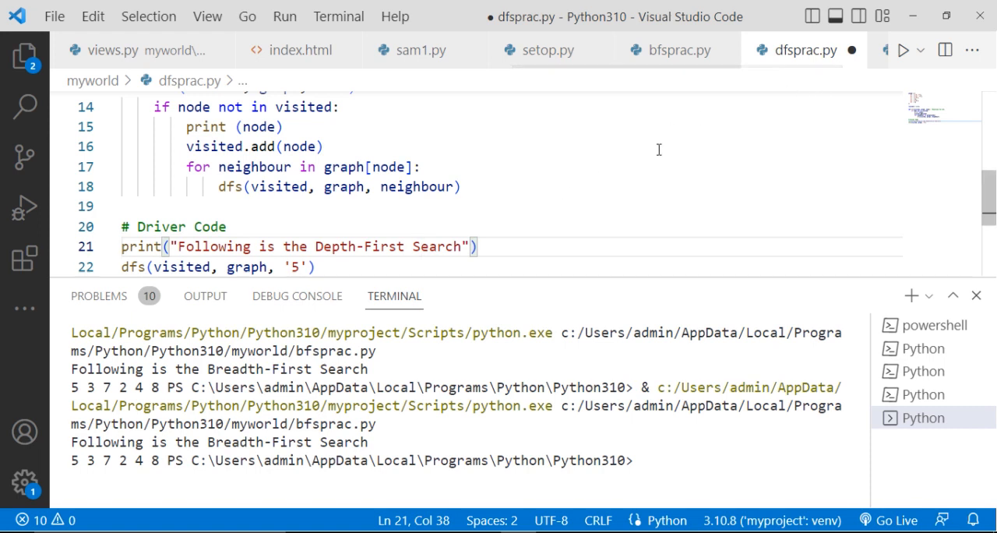
{"action": "key", "text": "ctrl+s"}
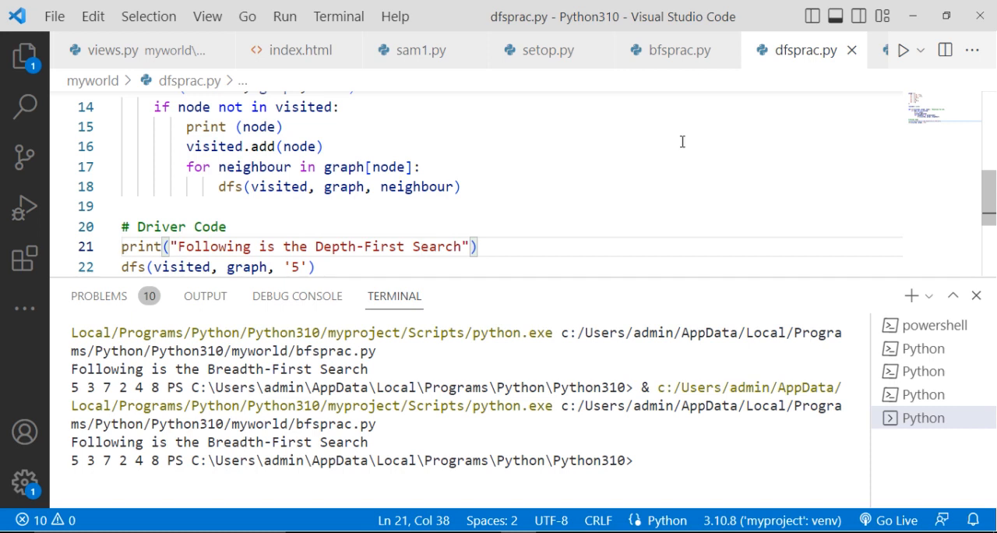
- Run dfsprac.py so the terminal prints the Depth-First Search order 5 3 2 4 8 7
{"action": "left_click", "coordinate": [904, 50]}
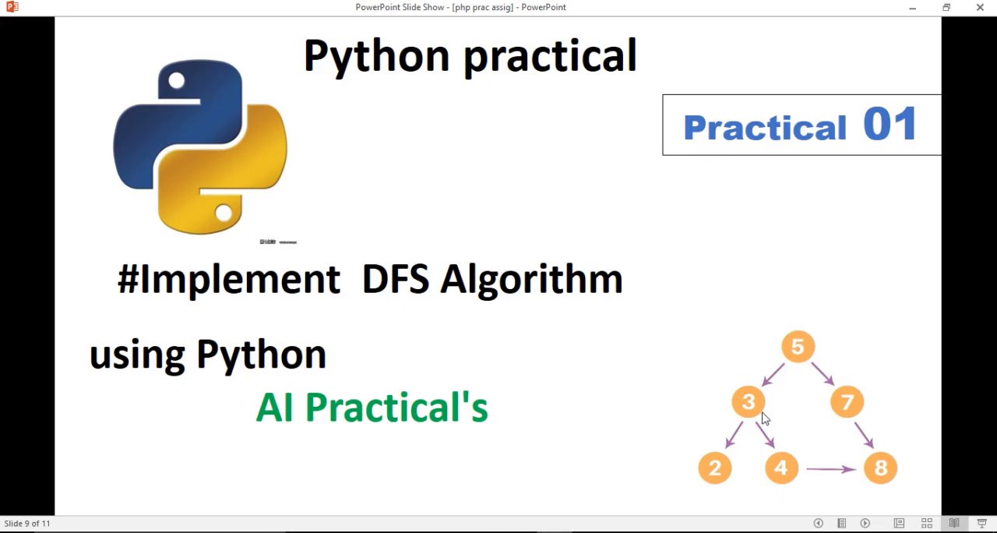
{"action": "mouse_move", "coordinate": [854, 406]}
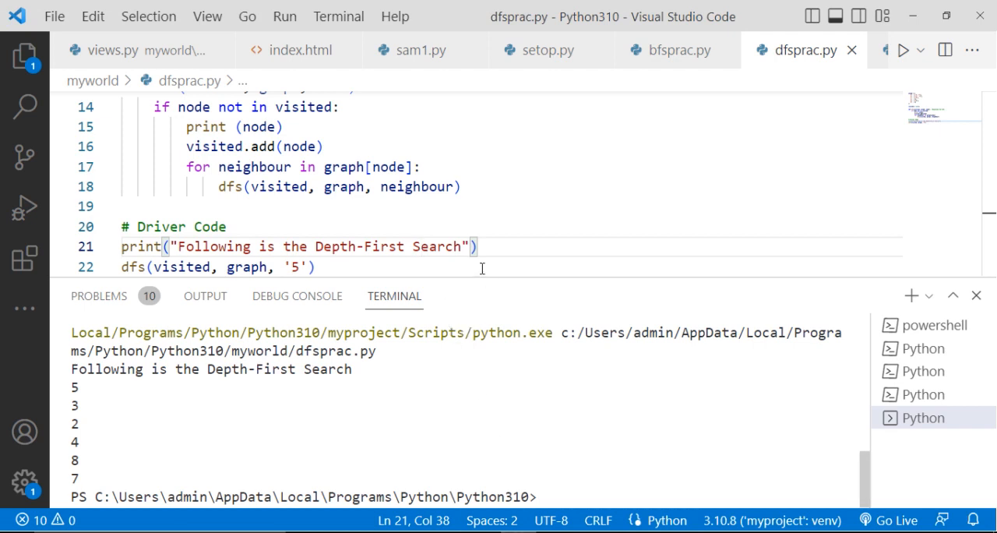
{"action": "mouse_move", "coordinate": [475, 277]}
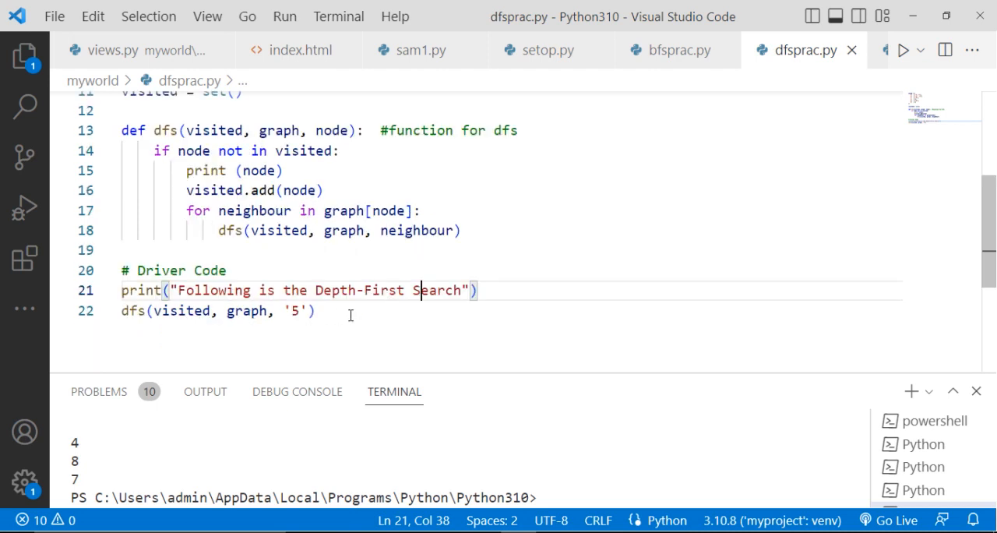
{"action": "mouse_move", "coordinate": [483, 415]}
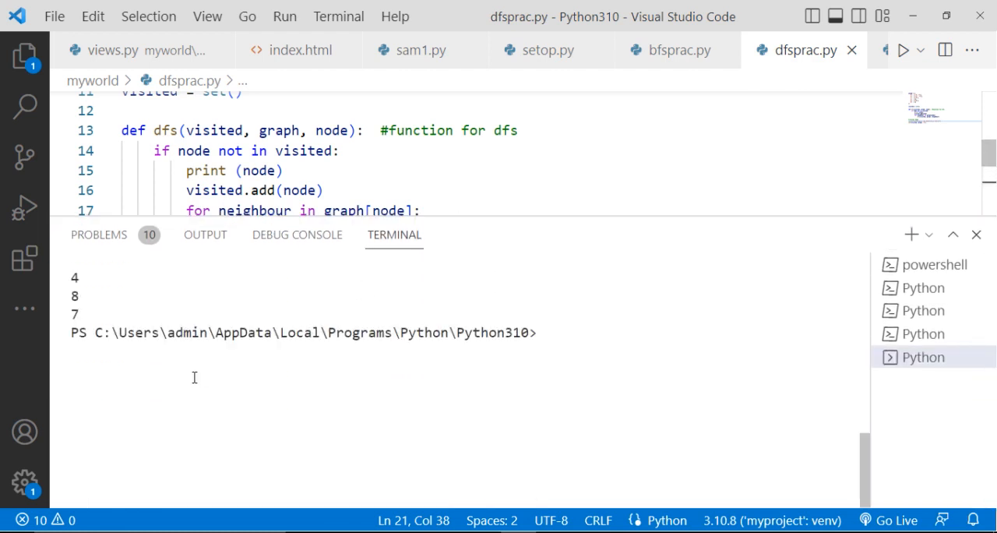
{"action": "mouse_move", "coordinate": [184, 345]}
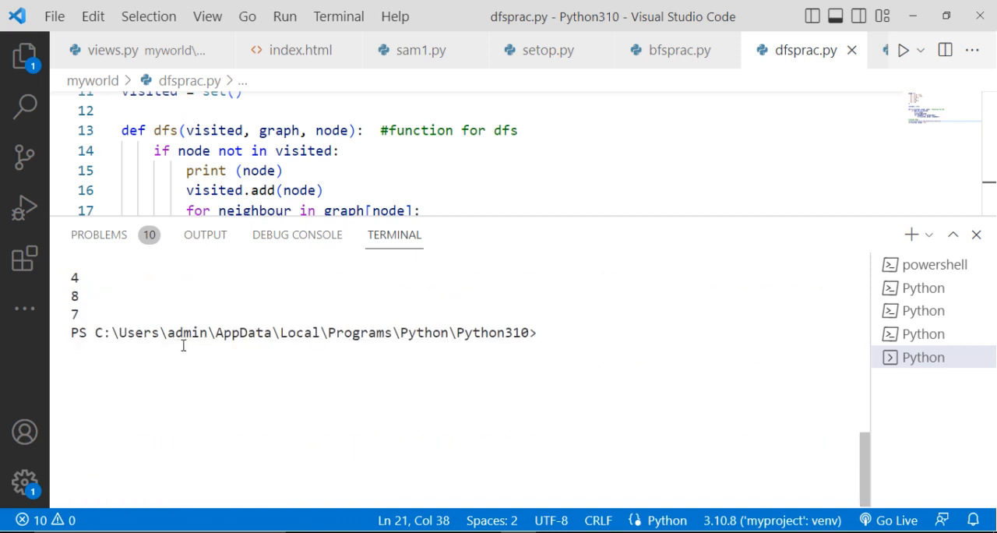
{"action": "mouse_move", "coordinate": [231, 318]}
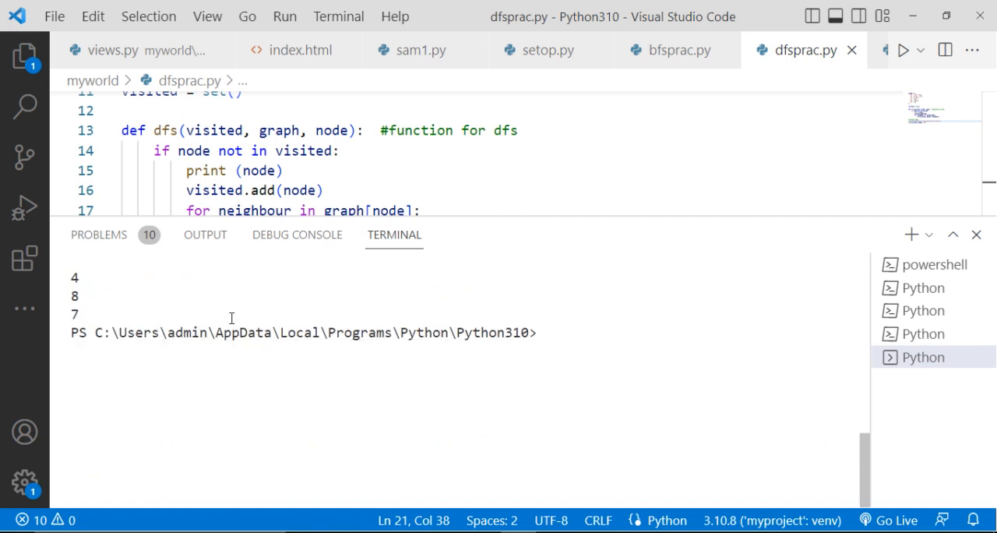